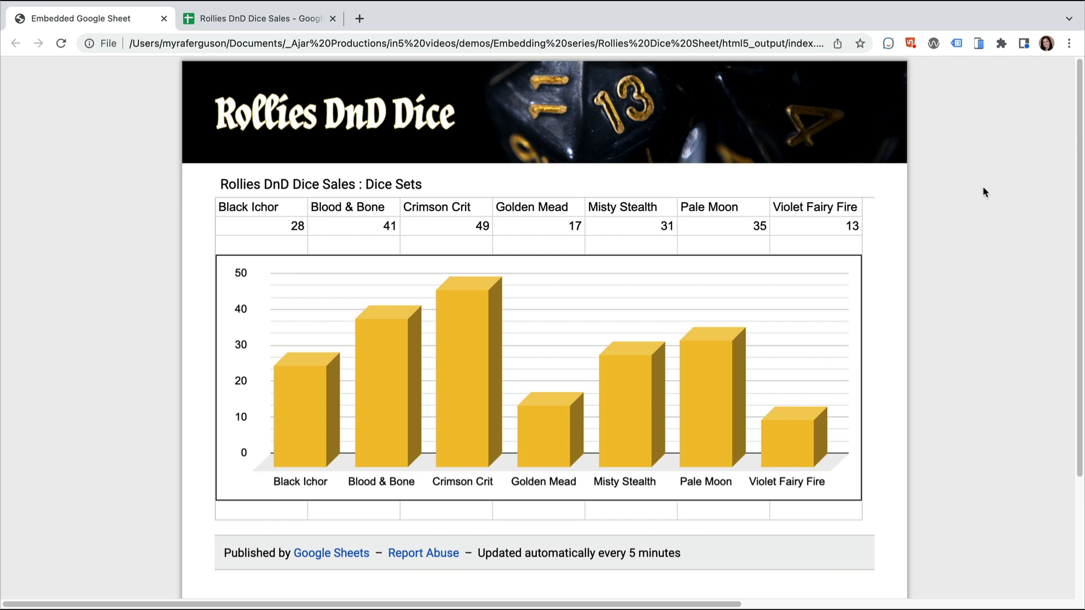
Switch to the Rollies DnD Dice Sales sheet tab in Chrome
{"action": "left_click", "coordinate": [260, 18]}
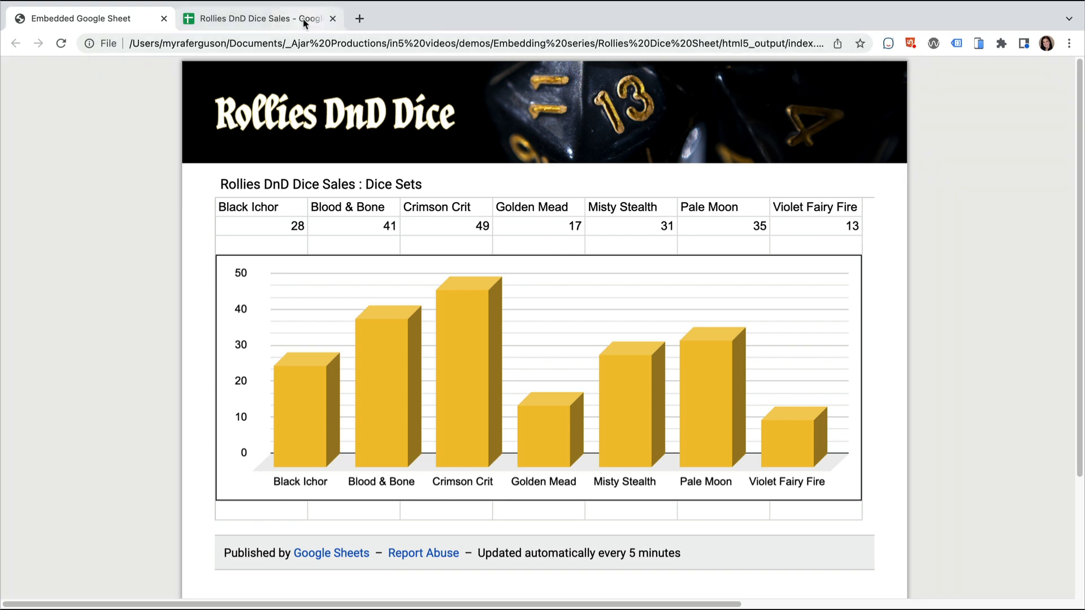
{"action": "left_click", "coordinate": [259, 18]}
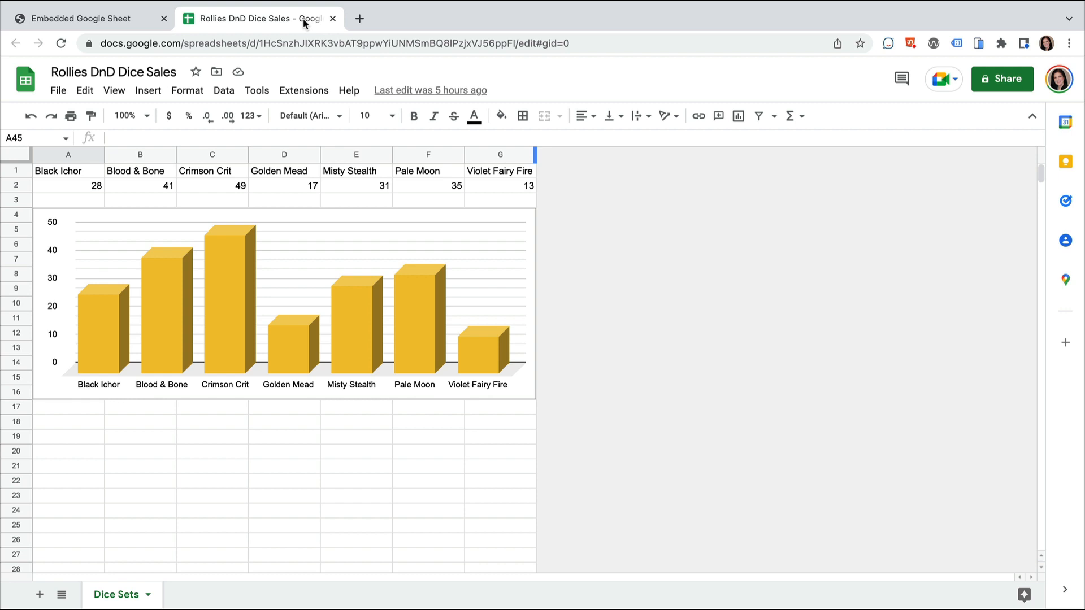
Open Publish to web, keeping Entire Document published as a web page
{"action": "left_click", "coordinate": [58, 90]}
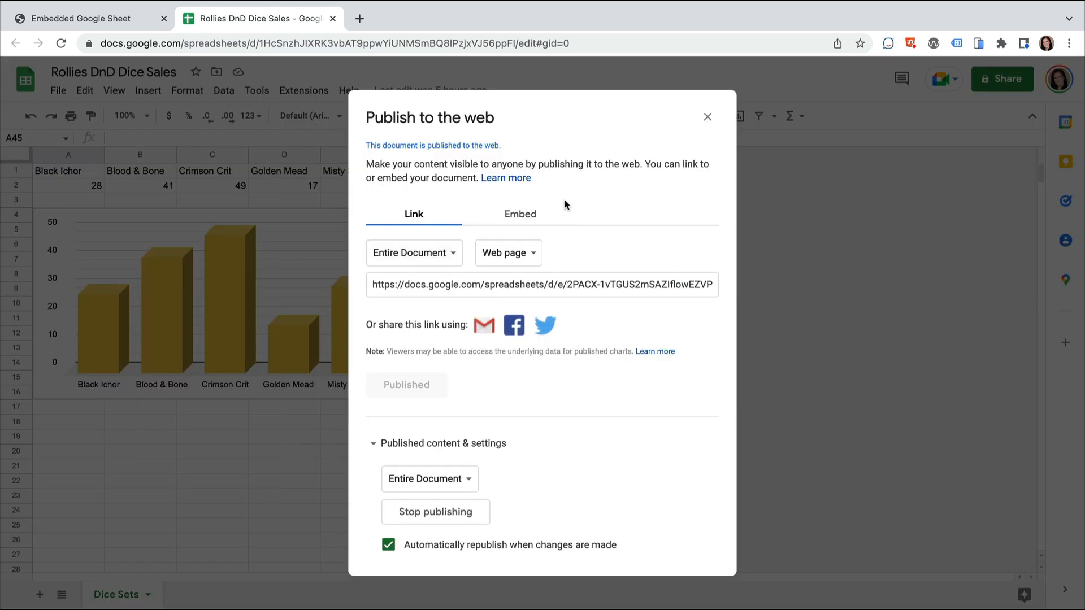
{"action": "left_click", "coordinate": [413, 253]}
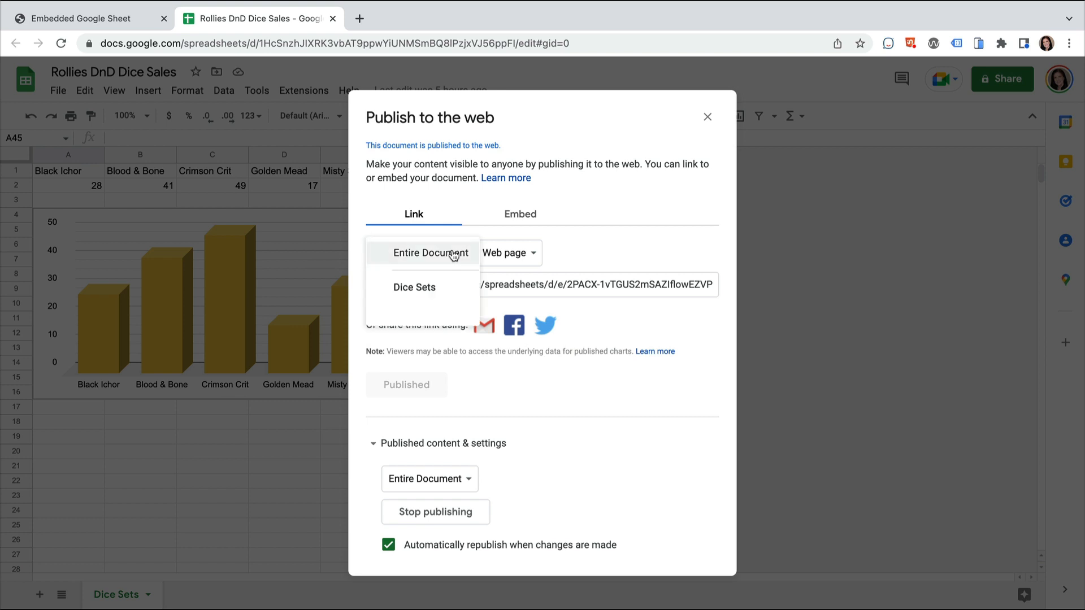
{"action": "mouse_move", "coordinate": [414, 287]}
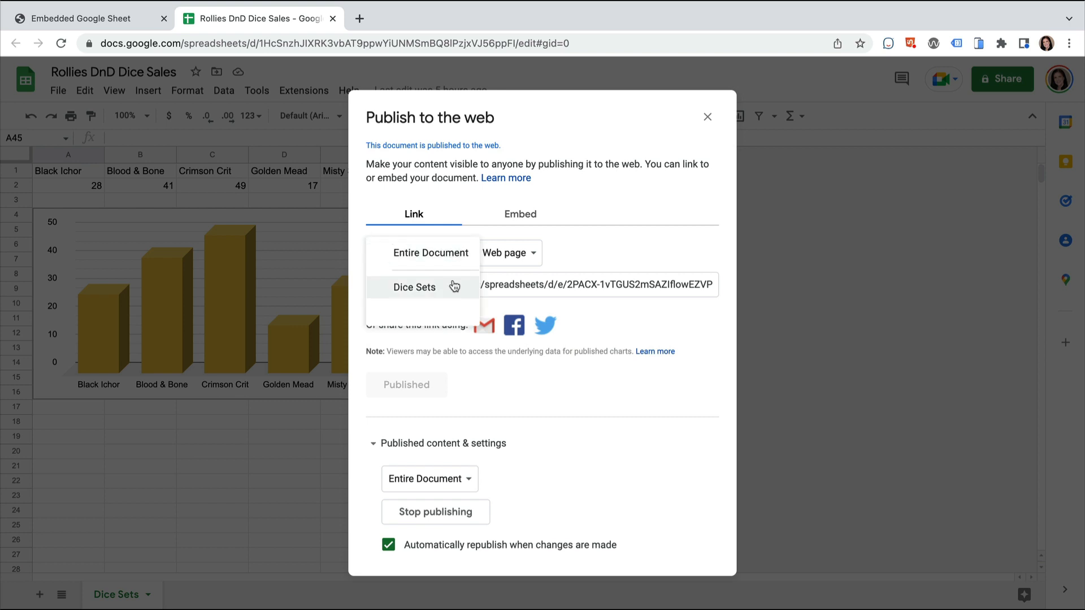
{"action": "left_click", "coordinate": [414, 253]}
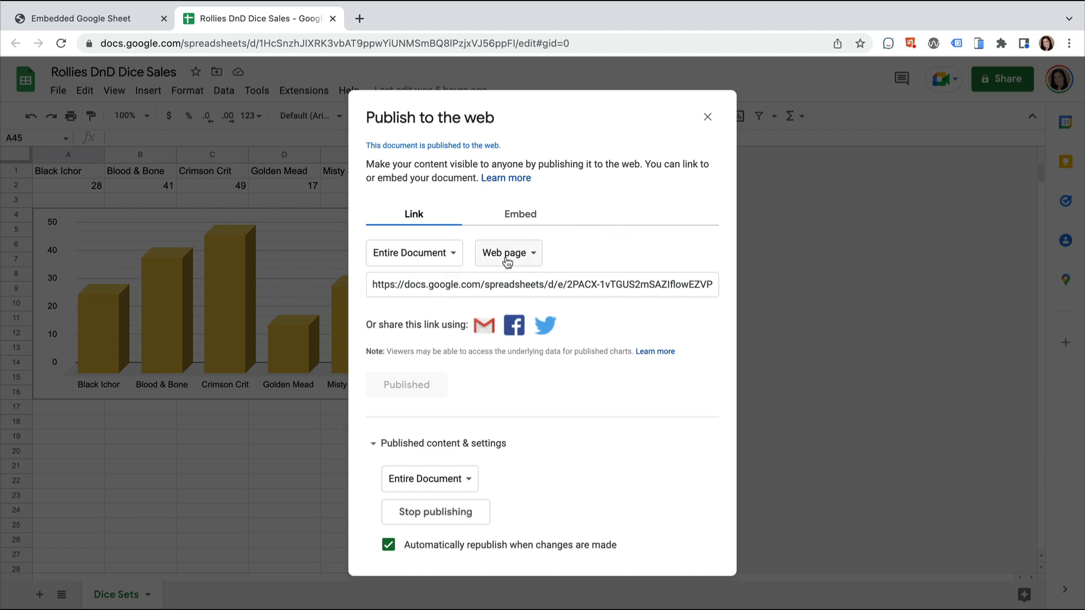
Select the full published web page link for copying
{"action": "left_click", "coordinate": [542, 284]}
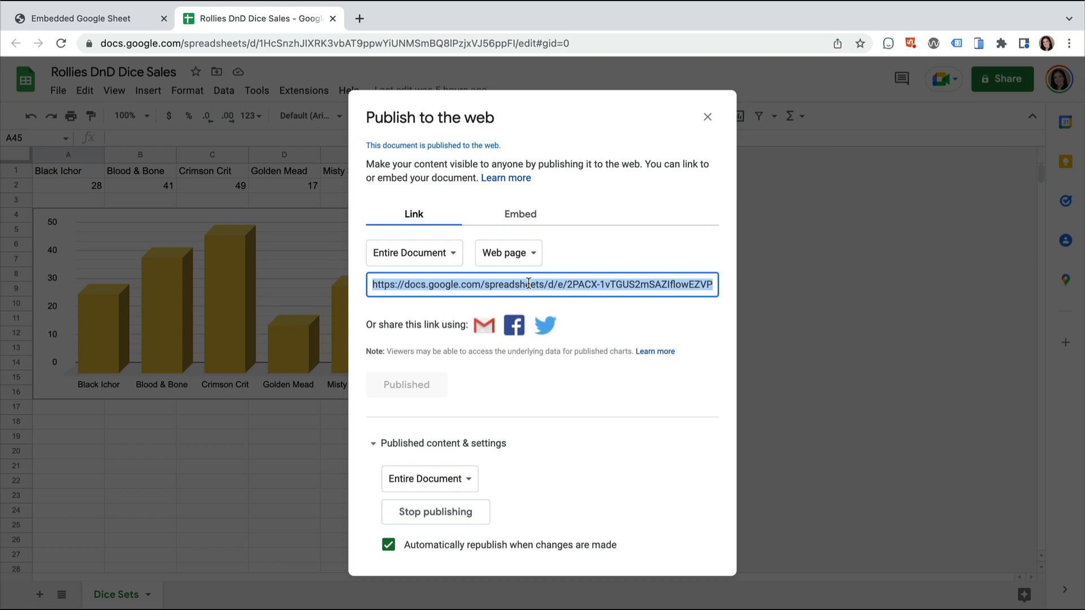
{"action": "left_click", "coordinate": [542, 284]}
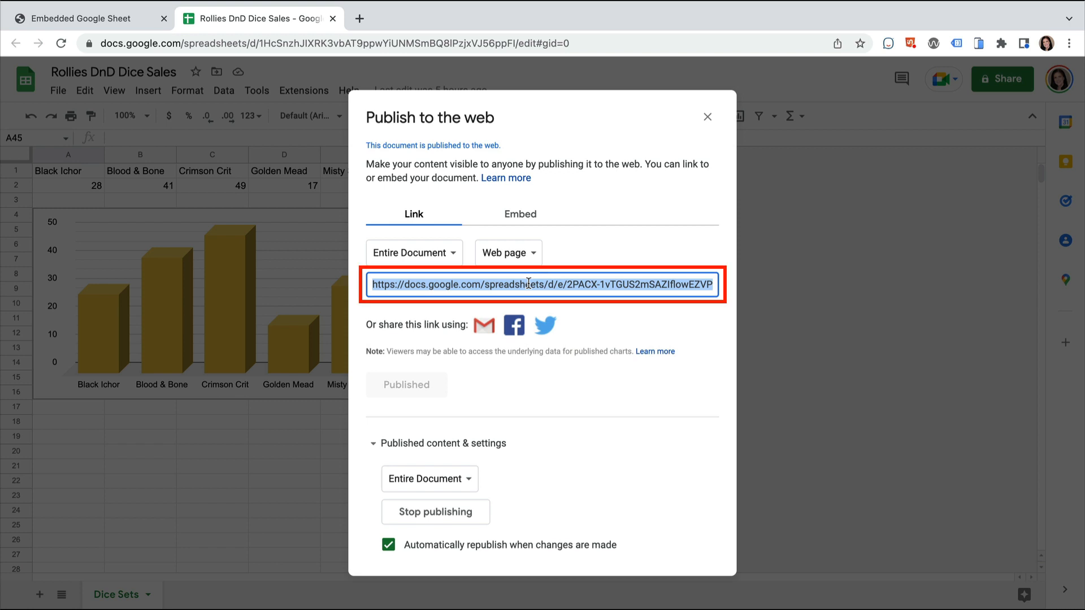
{"action": "left_click", "coordinate": [542, 285]}
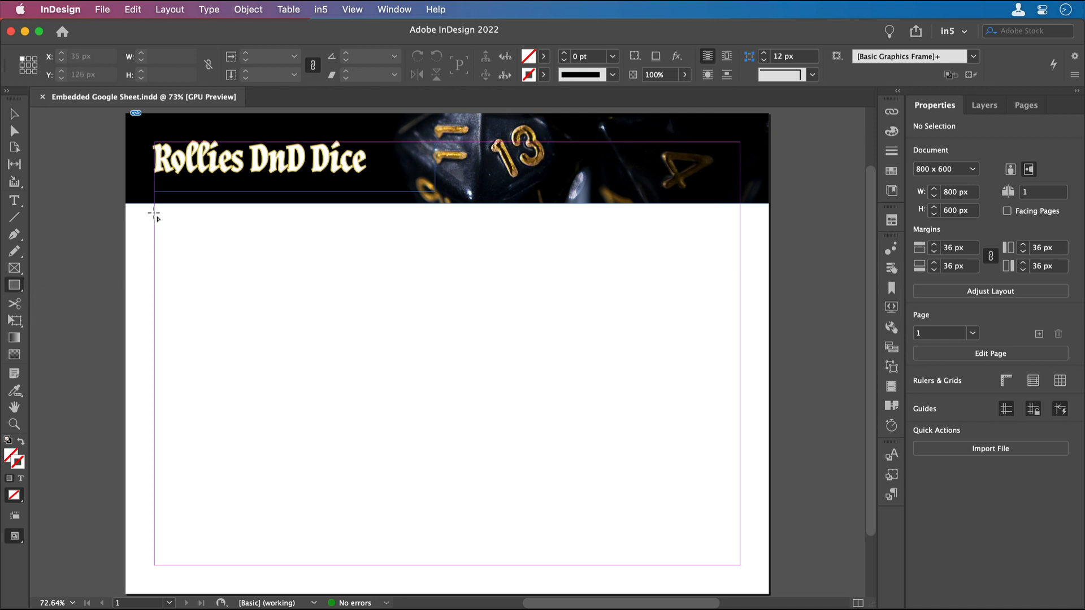
Drag a rectangle frame from the left margin under the banner to the bottom-right margin
{"action": "left_click_drag", "start_coordinate": [154, 212], "coordinate": [710, 545]}
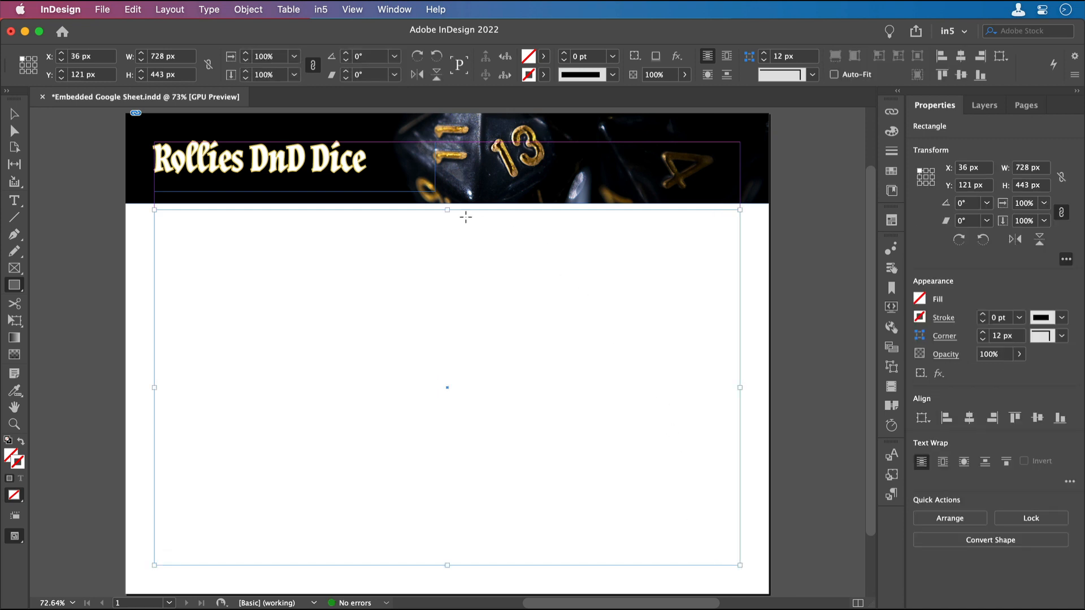
Make the rectangle an in5 Web Content widget with the sheet's pubhtml URL
{"action": "left_click", "coordinate": [320, 9]}
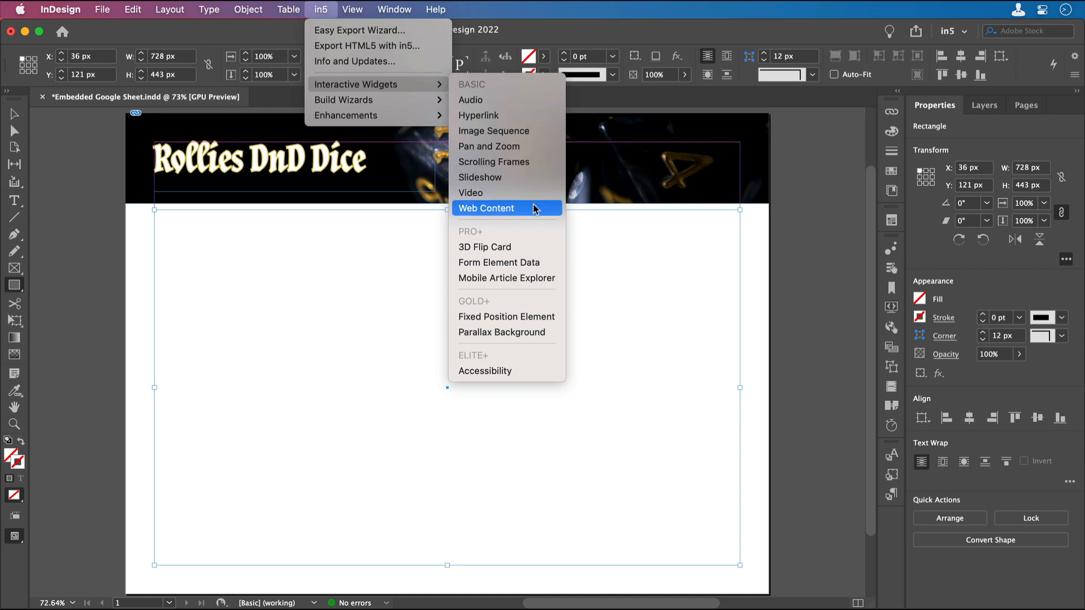
{"action": "left_click", "coordinate": [487, 208]}
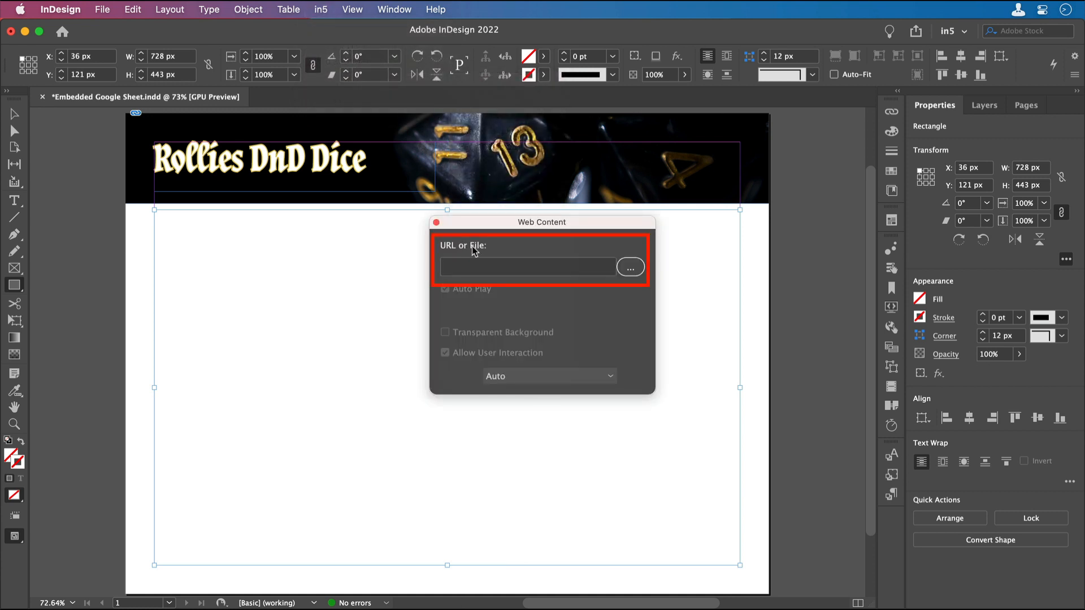
{"action": "type", "text": "jwgDTiRXSPFF19vDwZwYQHlOP/pubhtml"}
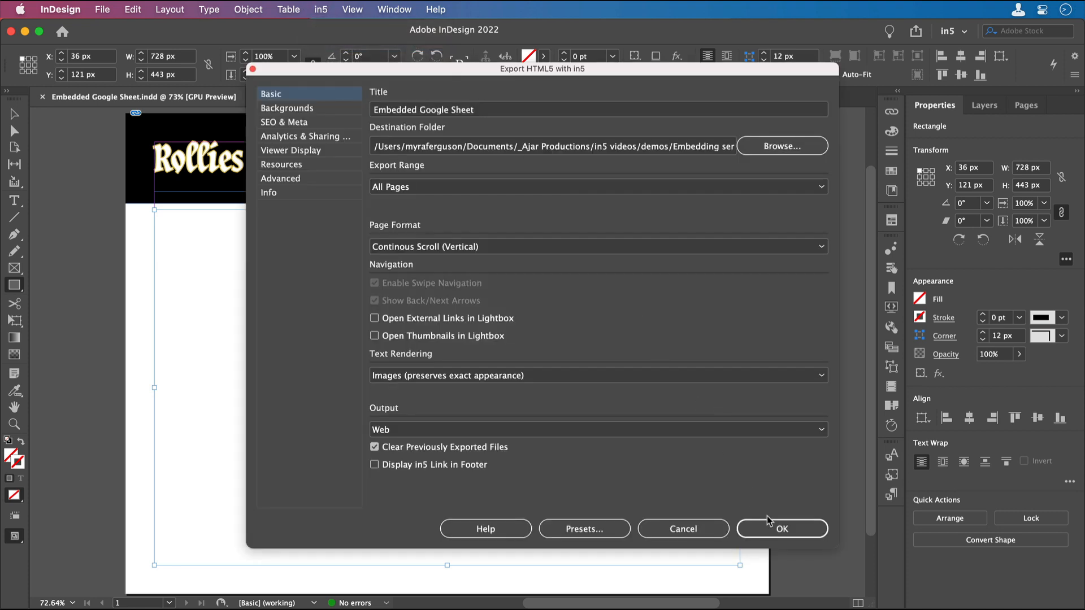
Export with in5 to HTML5 and open the result in the default browser
{"action": "left_click", "coordinate": [781, 529]}
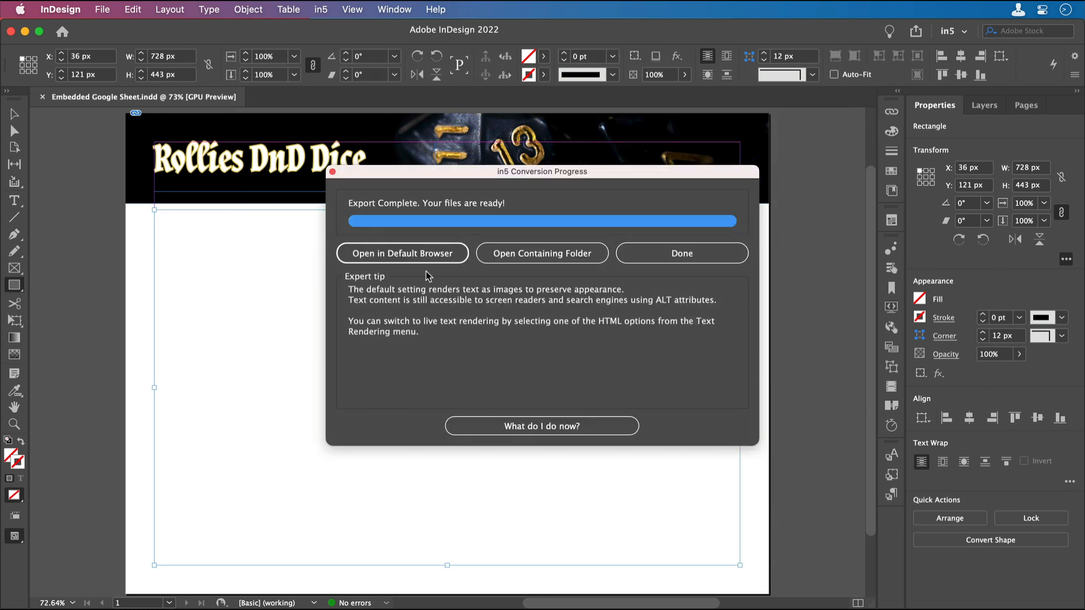
{"action": "left_click", "coordinate": [402, 252]}
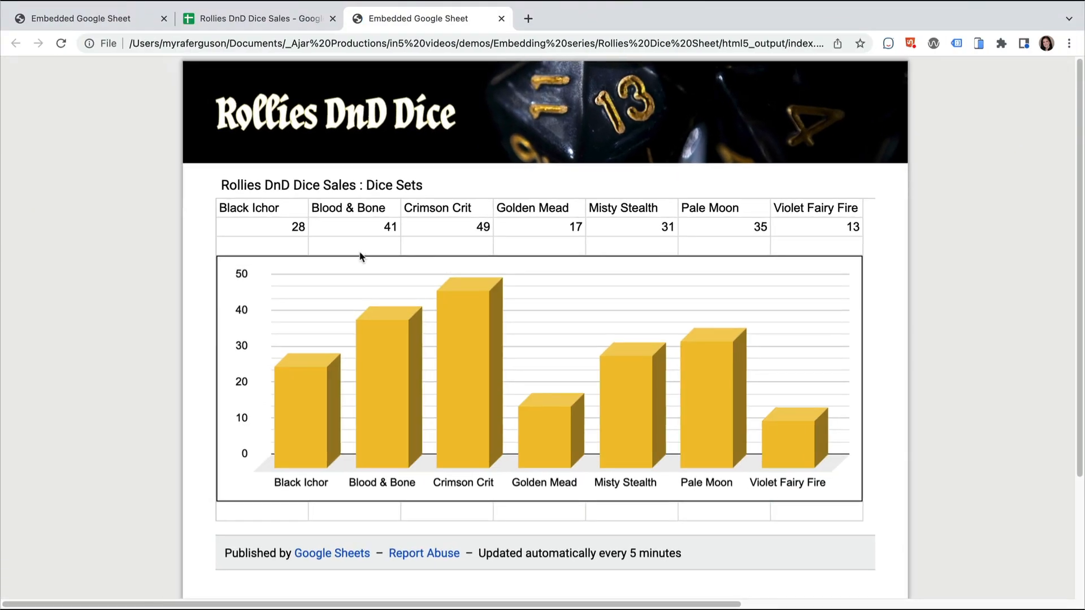
{"action": "mouse_move", "coordinate": [127, 264]}
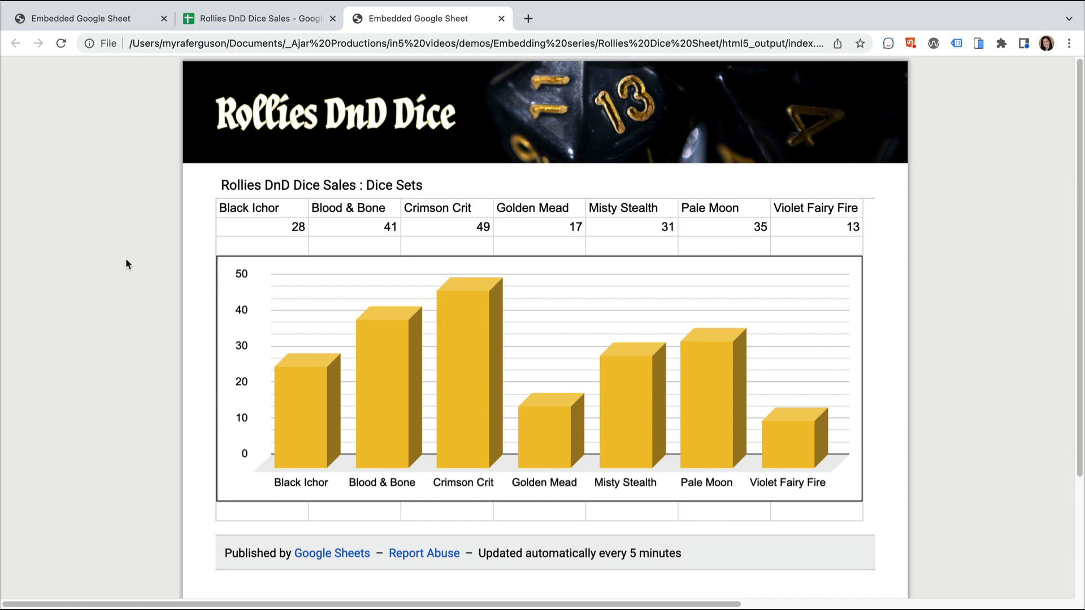